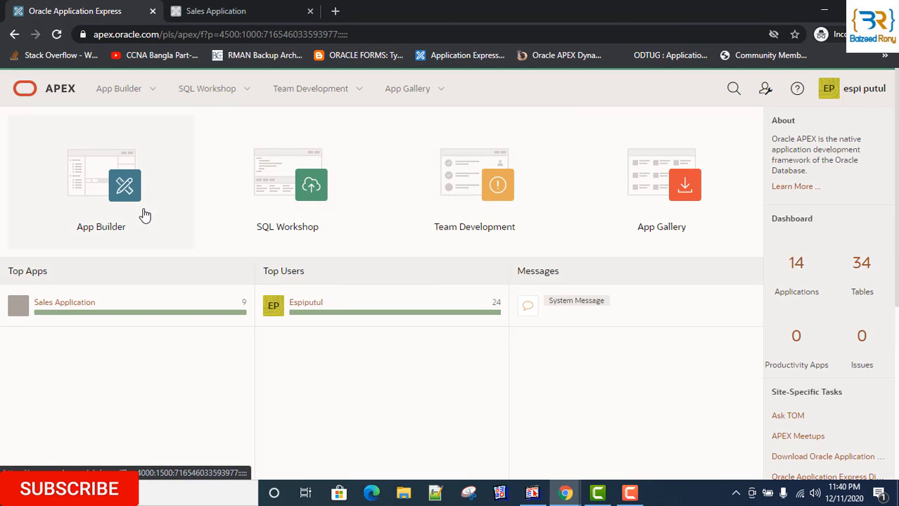
- Open the Sales Application (86251) from App Builder for editing
{"action": "left_click", "coordinate": [101, 182]}
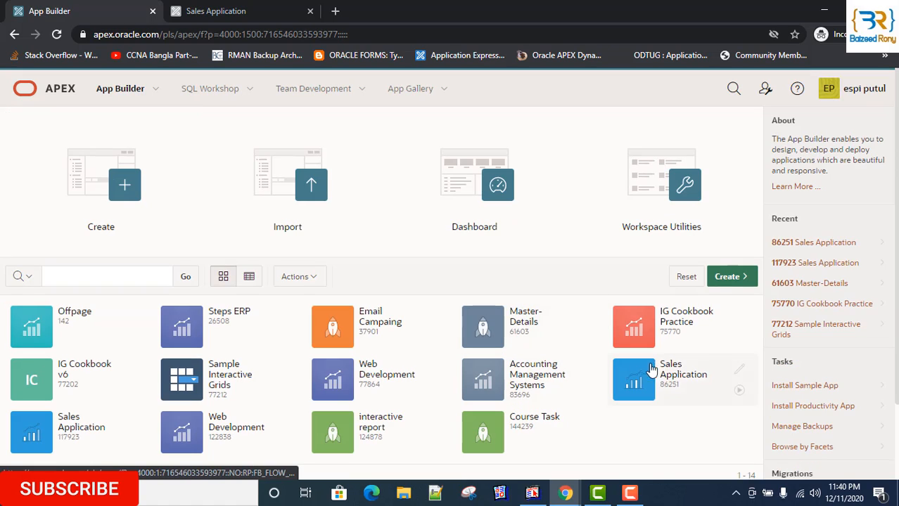
{"action": "mouse_move", "coordinate": [740, 372]}
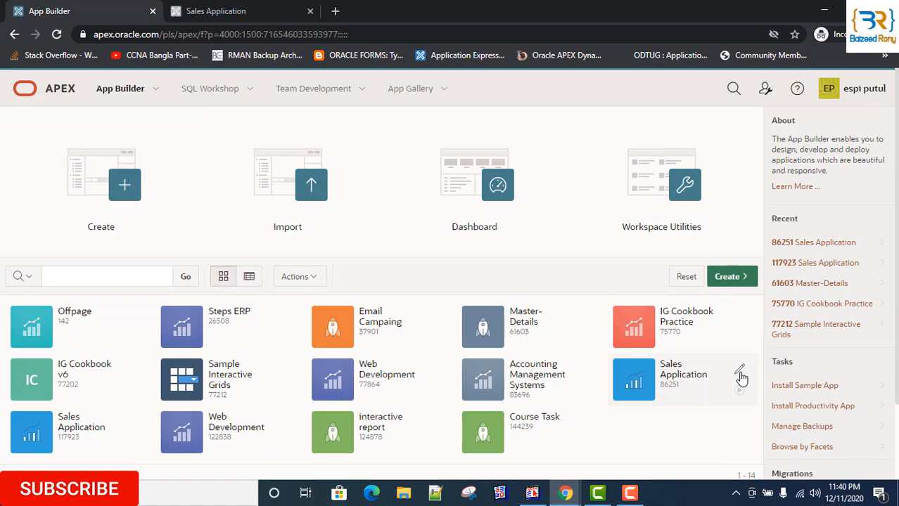
{"action": "left_click", "coordinate": [739, 371]}
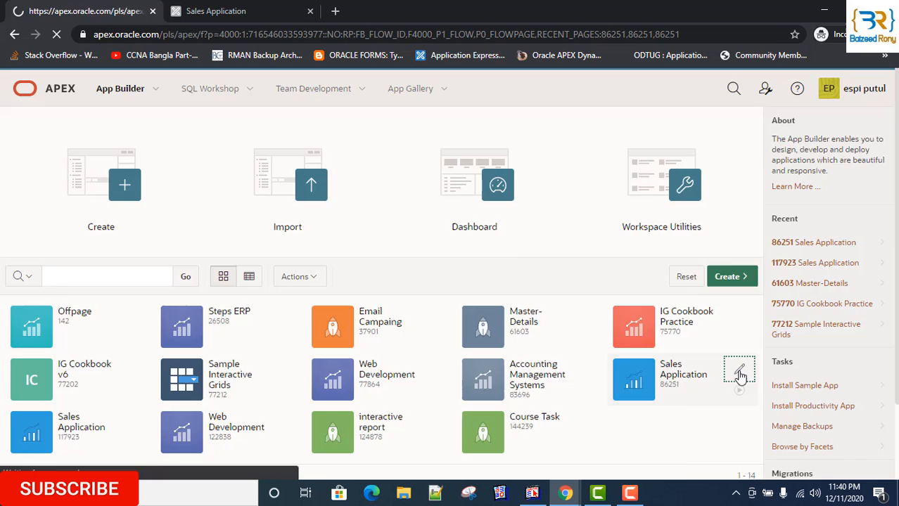
{"action": "left_click", "coordinate": [739, 370]}
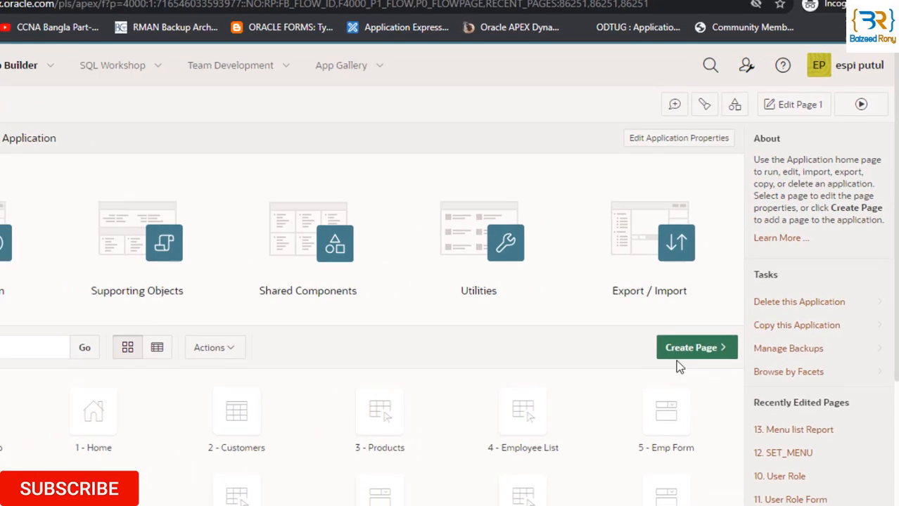
- Start a new Report page of the Faceted Search type
{"action": "left_click", "coordinate": [690, 347]}
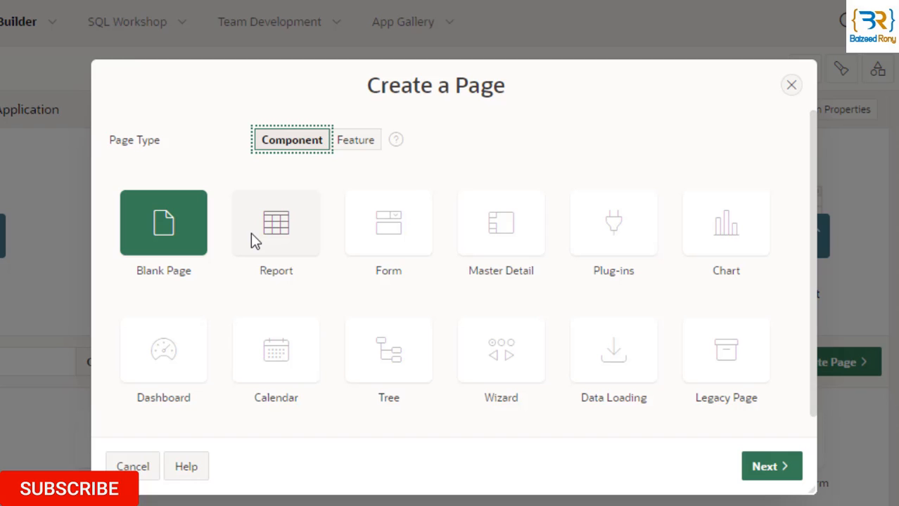
{"action": "left_click", "coordinate": [276, 222]}
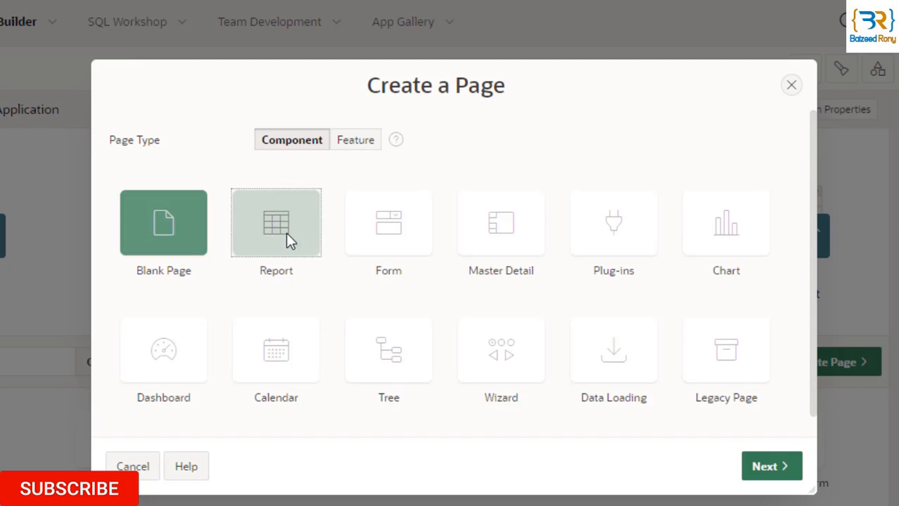
{"action": "left_click", "coordinate": [276, 222]}
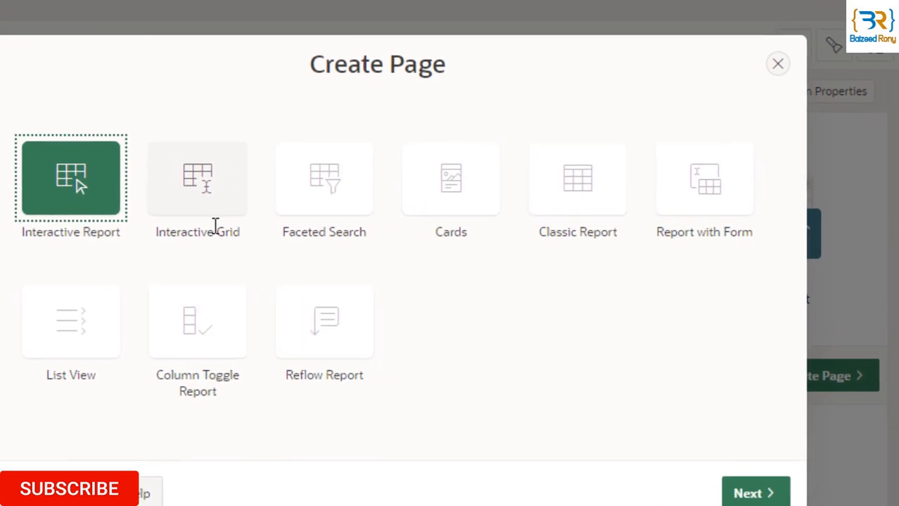
{"action": "left_click", "coordinate": [197, 178]}
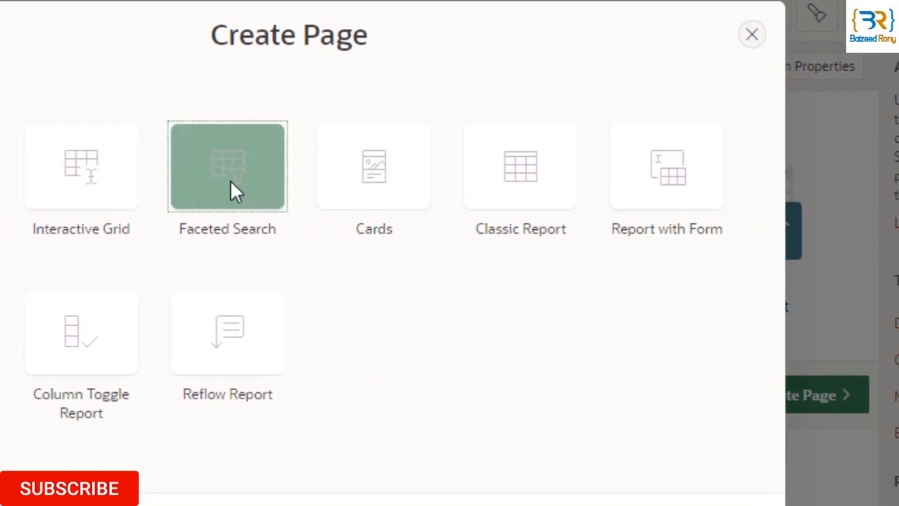
{"action": "left_click", "coordinate": [227, 166]}
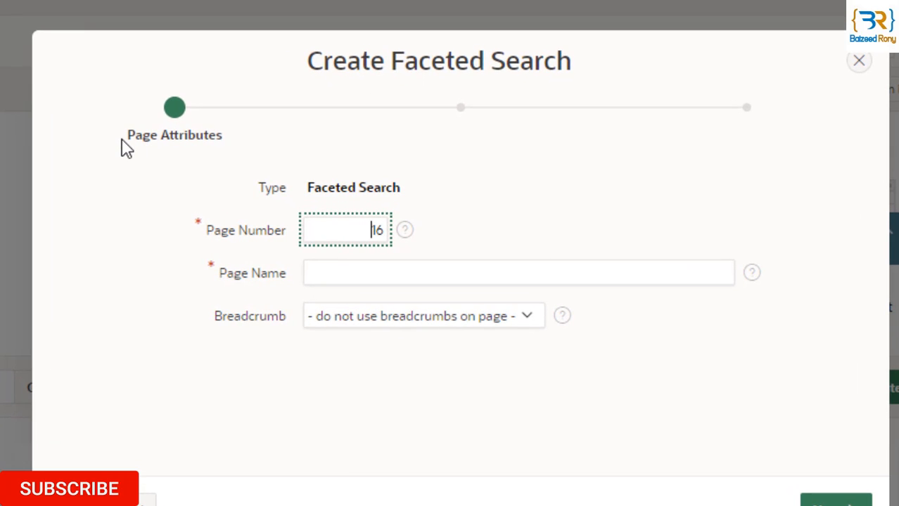
{"action": "mouse_move", "coordinate": [273, 206]}
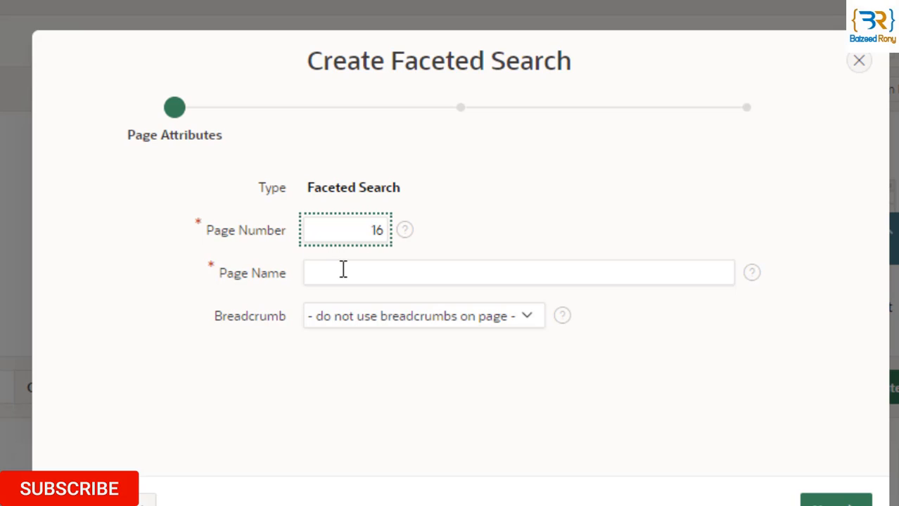
- Name page 16 'Faced Search Report' and add a breadcrumb with no parent entry
{"action": "left_click", "coordinate": [519, 273]}
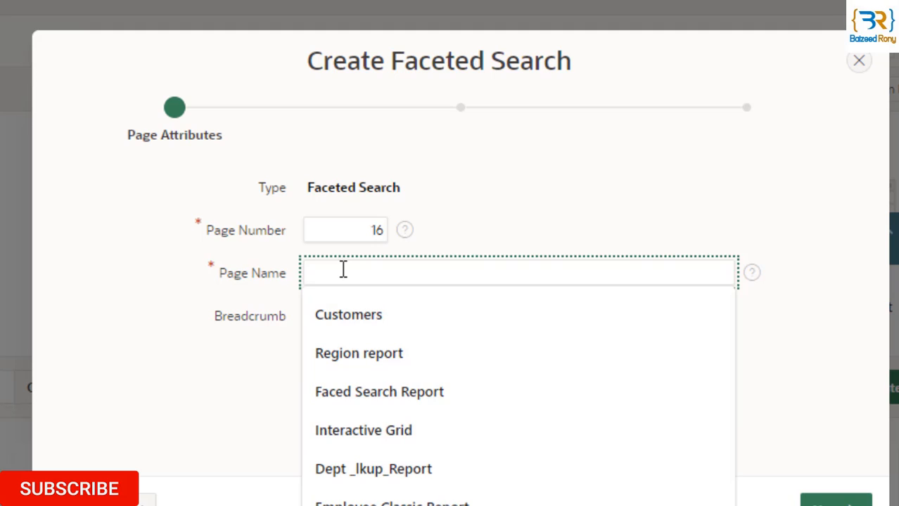
{"action": "type", "text": "F"}
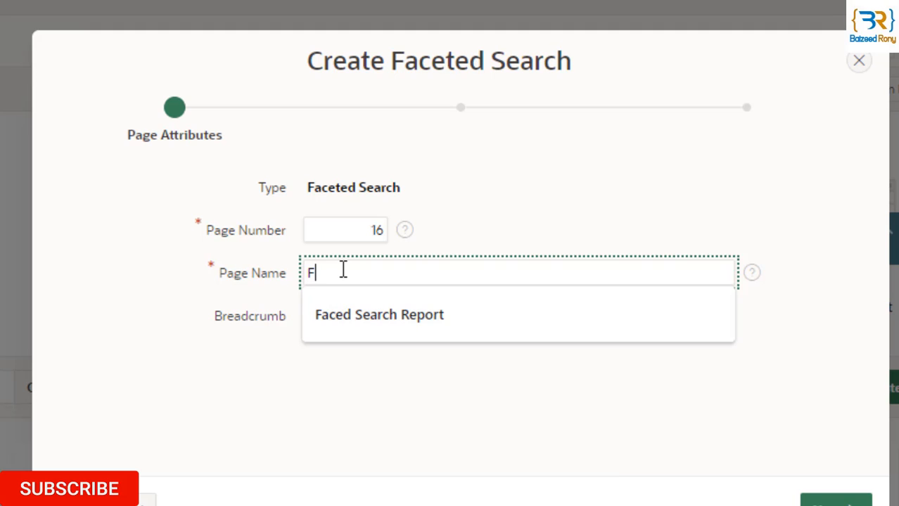
{"action": "left_click", "coordinate": [379, 315]}
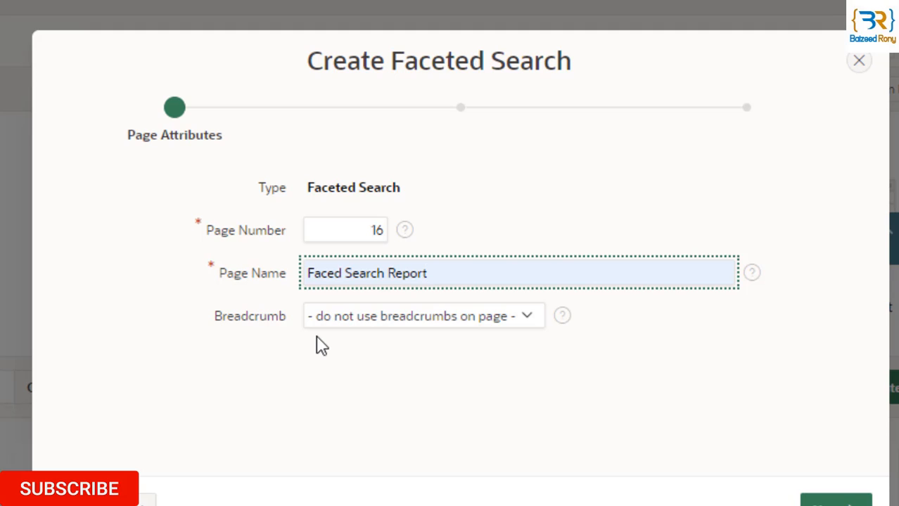
{"action": "left_click", "coordinate": [423, 316]}
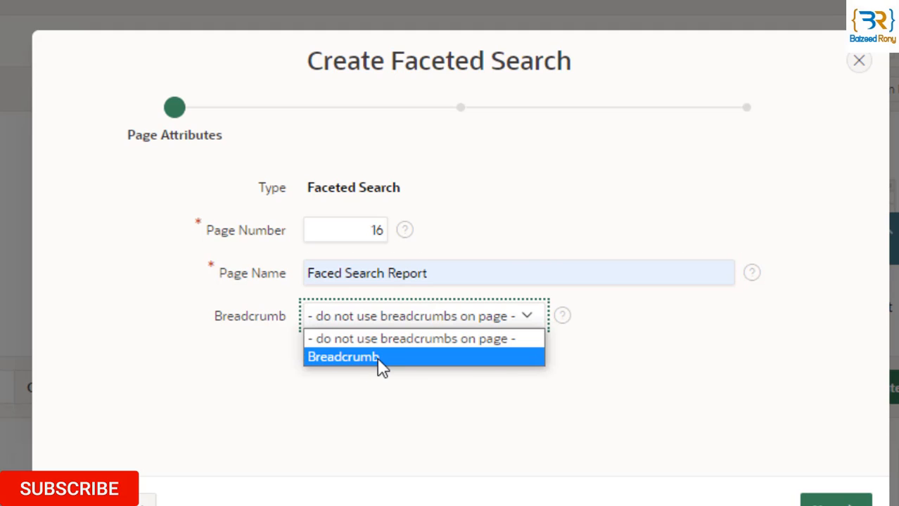
{"action": "left_click", "coordinate": [344, 356]}
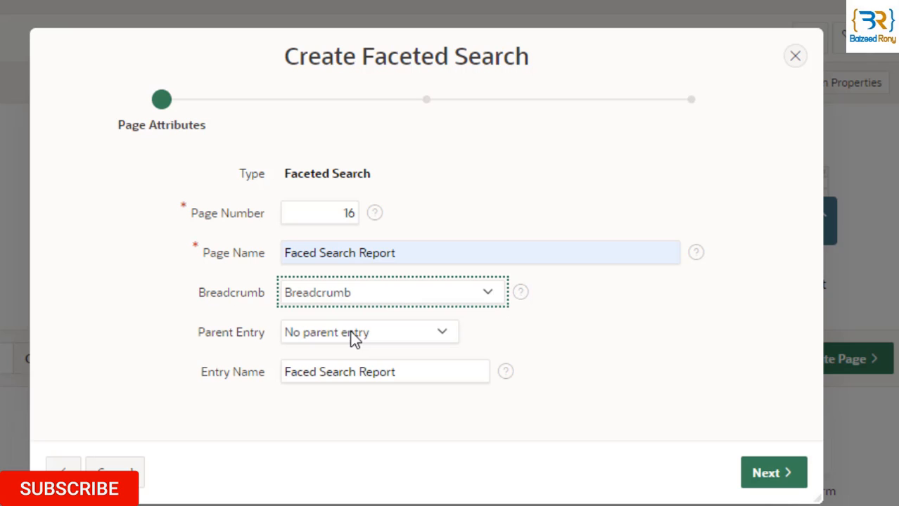
{"action": "mouse_move", "coordinate": [774, 472]}
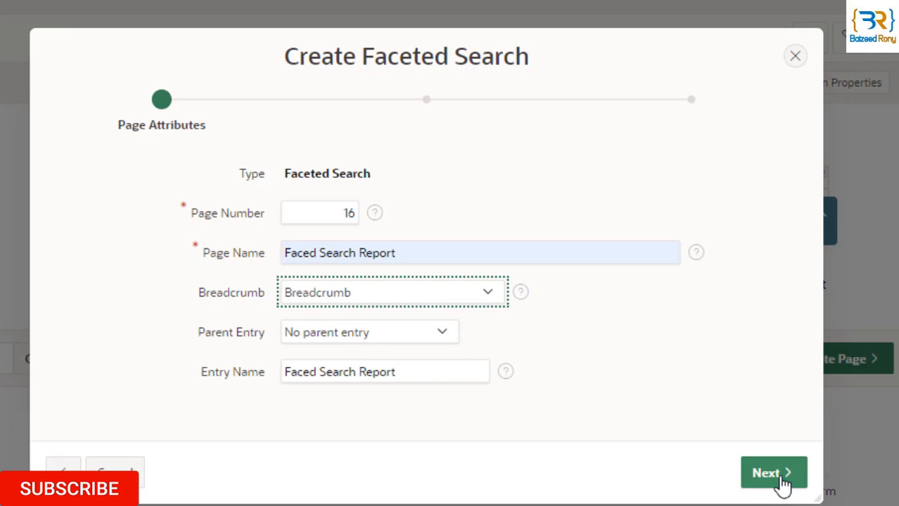
- Create a new 'Faced Search Report' navigation menu entry and reach the Report Source step
{"action": "left_click", "coordinate": [773, 473]}
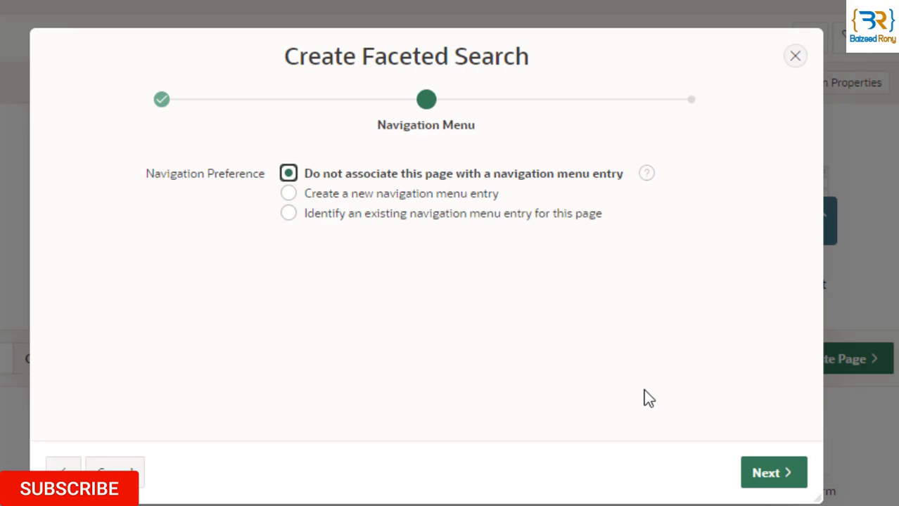
{"action": "mouse_move", "coordinate": [304, 208]}
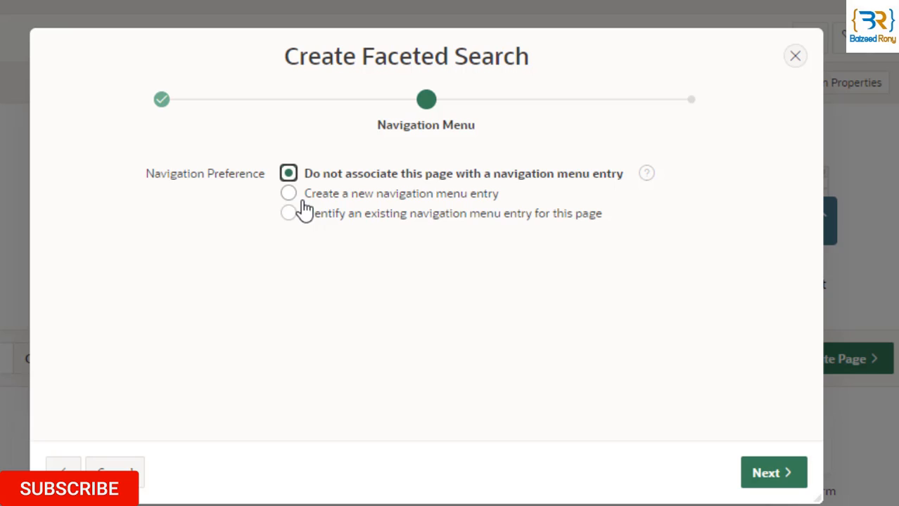
{"action": "mouse_move", "coordinate": [332, 202]}
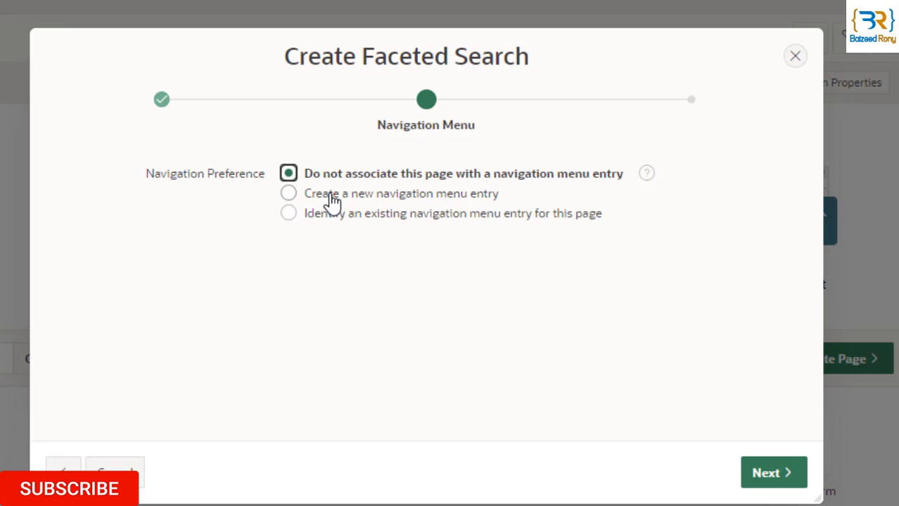
{"action": "left_click", "coordinate": [288, 193]}
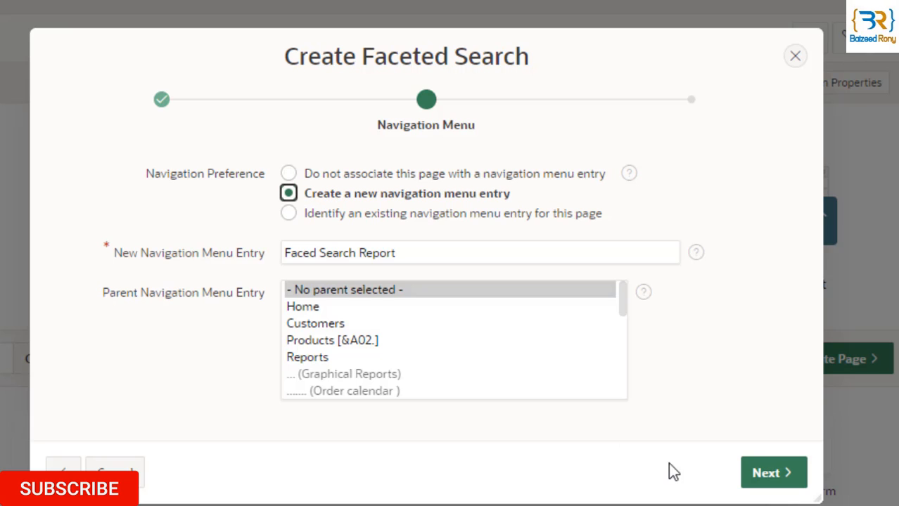
{"action": "left_click", "coordinate": [773, 472]}
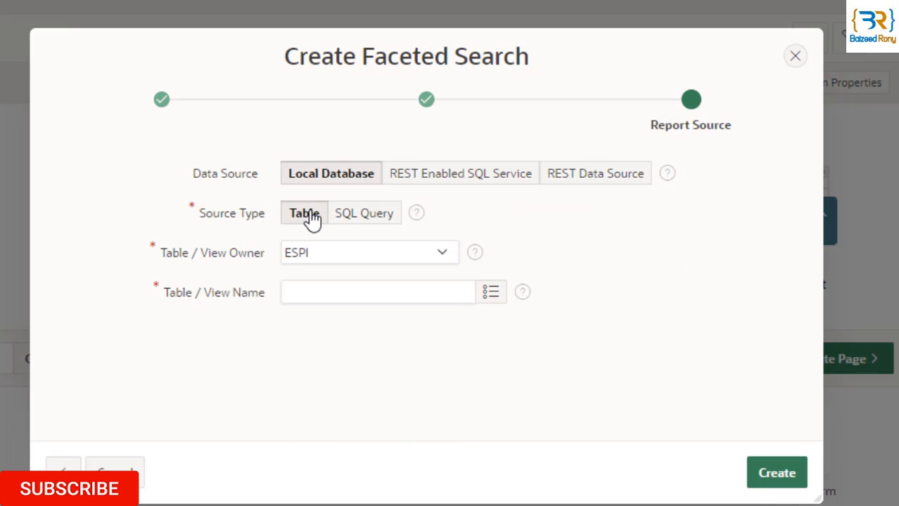
{"action": "mouse_move", "coordinate": [308, 229]}
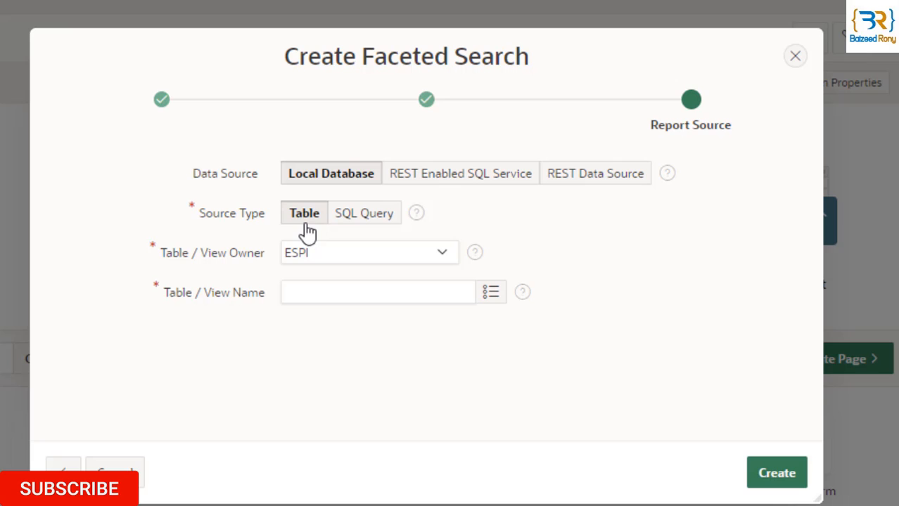
- Search 'emp' and choose the EBA_DEMO_IG_EMP table as the report source
{"action": "left_click", "coordinate": [491, 292]}
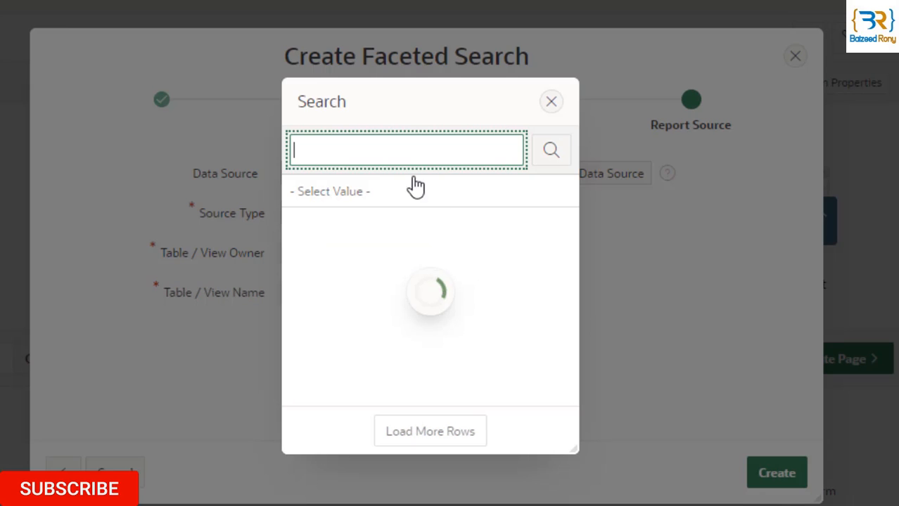
{"action": "type", "text": "e"}
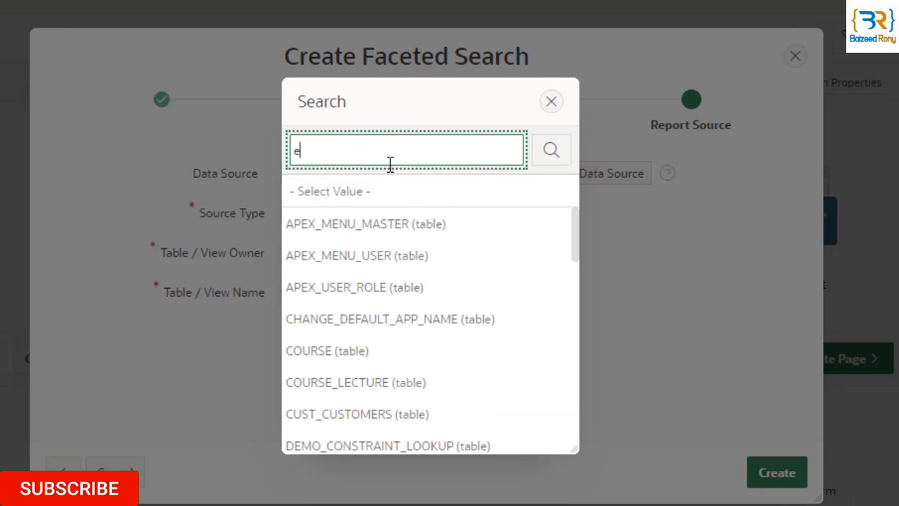
{"action": "type", "text": "mp"}
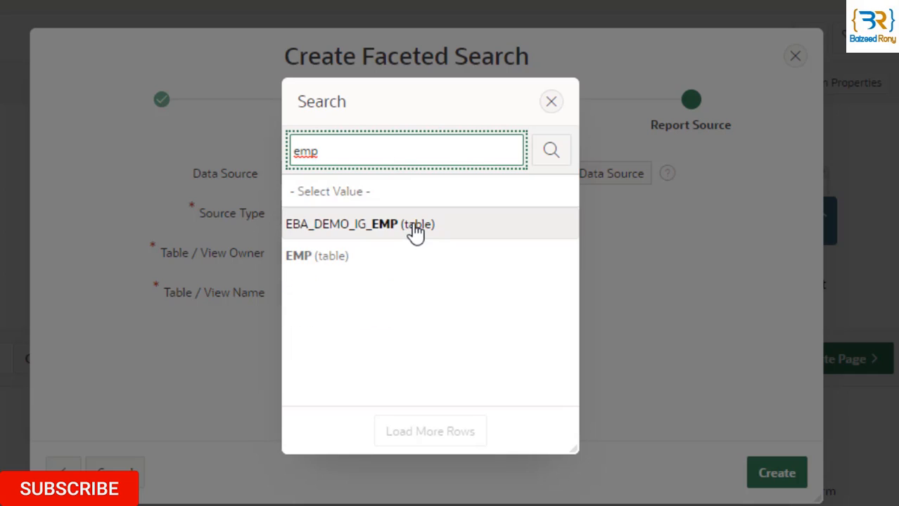
{"action": "mouse_move", "coordinate": [429, 232]}
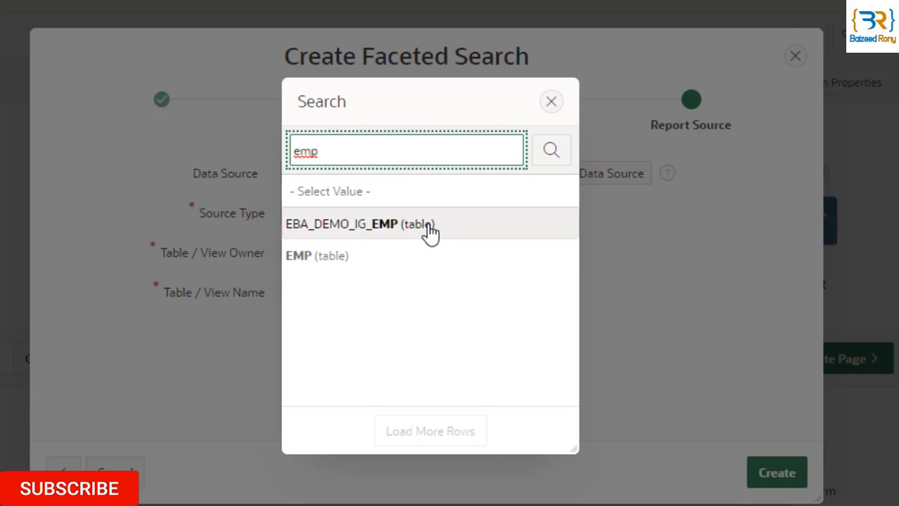
{"action": "mouse_move", "coordinate": [360, 225]}
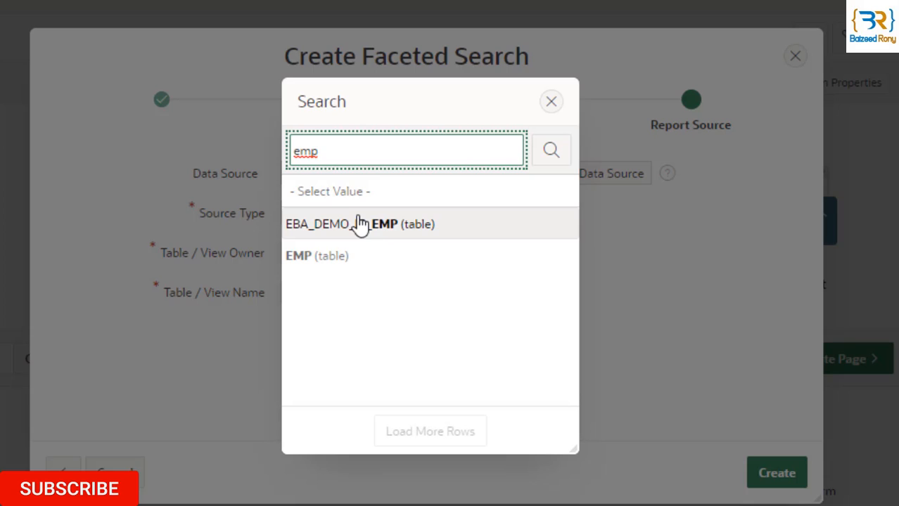
{"action": "left_click", "coordinate": [360, 224]}
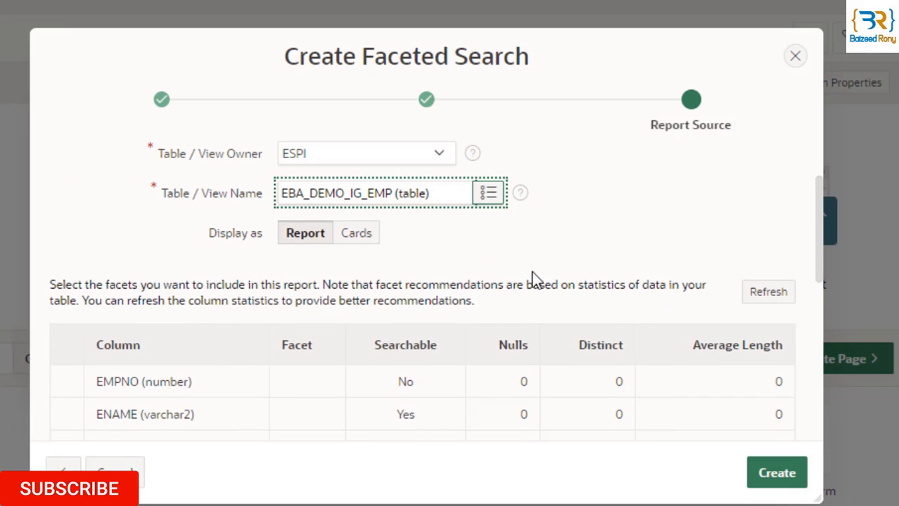
{"action": "mouse_move", "coordinate": [253, 264]}
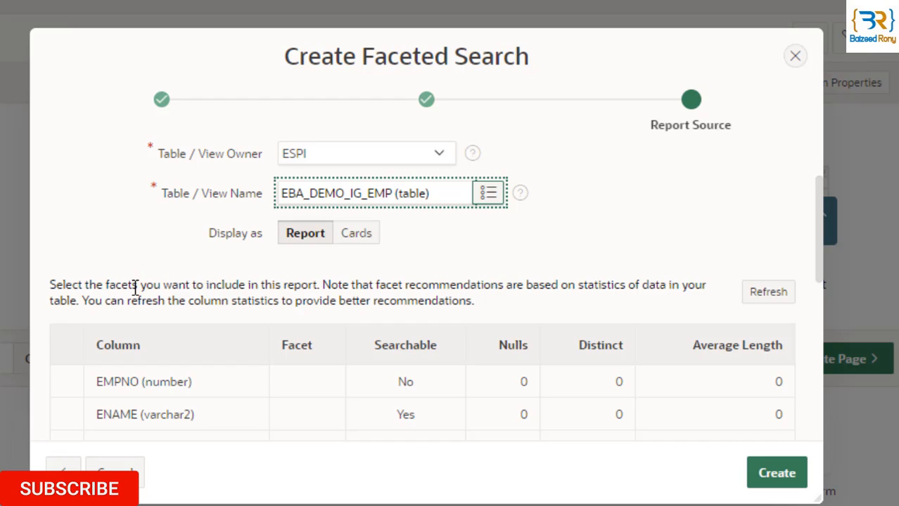
{"action": "mouse_move", "coordinate": [297, 294]}
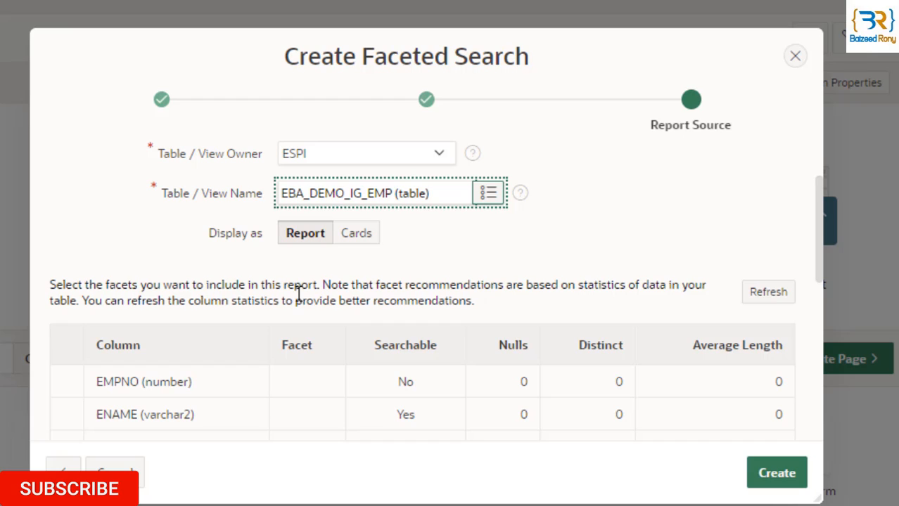
{"action": "mouse_move", "coordinate": [489, 292]}
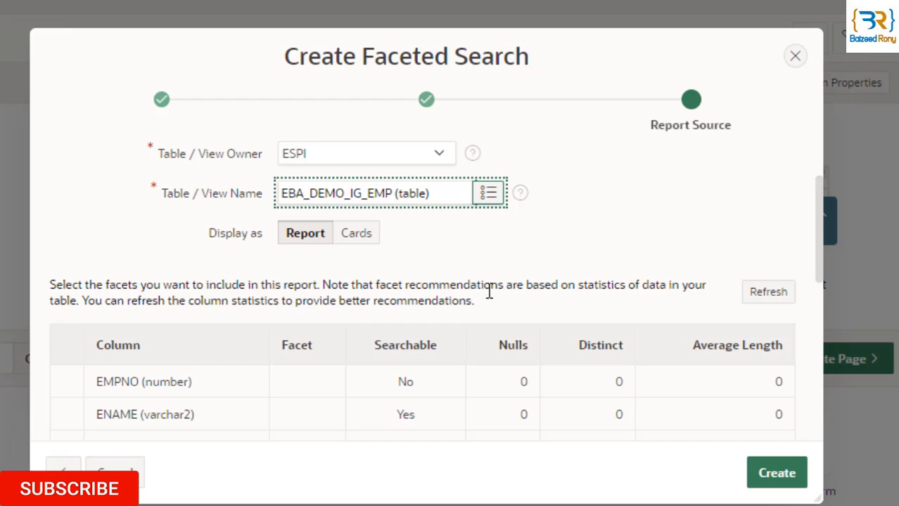
{"action": "mouse_move", "coordinate": [621, 304]}
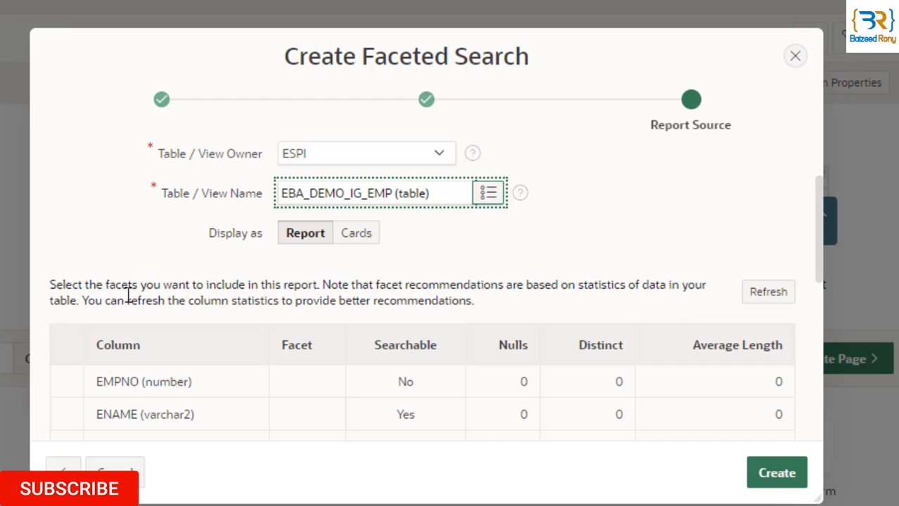
{"action": "mouse_move", "coordinate": [420, 303]}
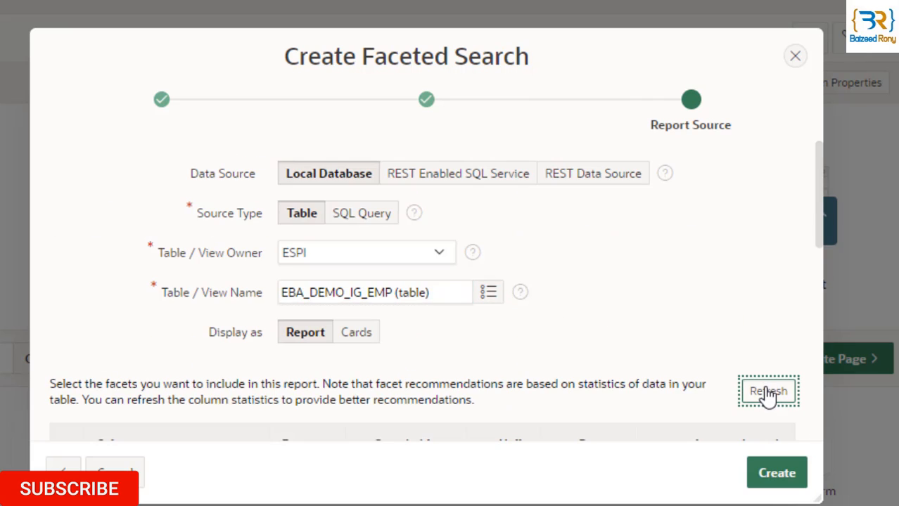
{"action": "mouse_move", "coordinate": [693, 280]}
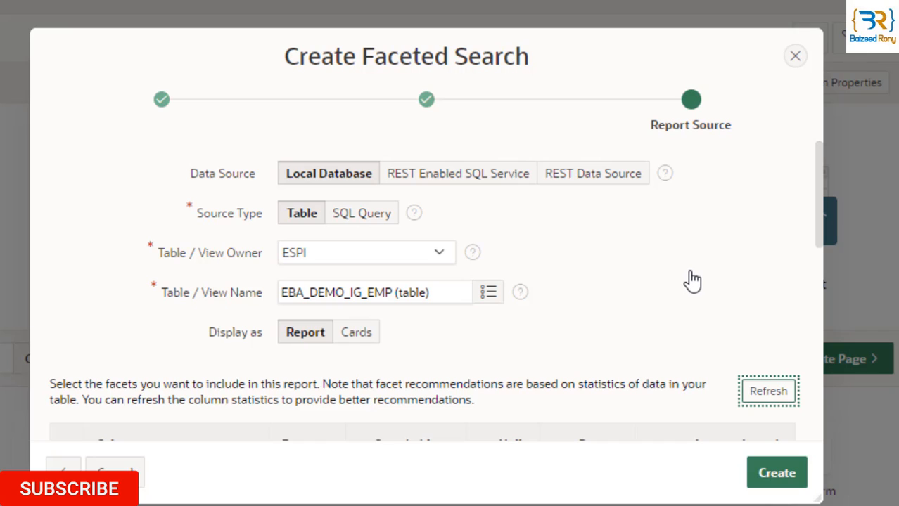
{"action": "mouse_move", "coordinate": [691, 281]}
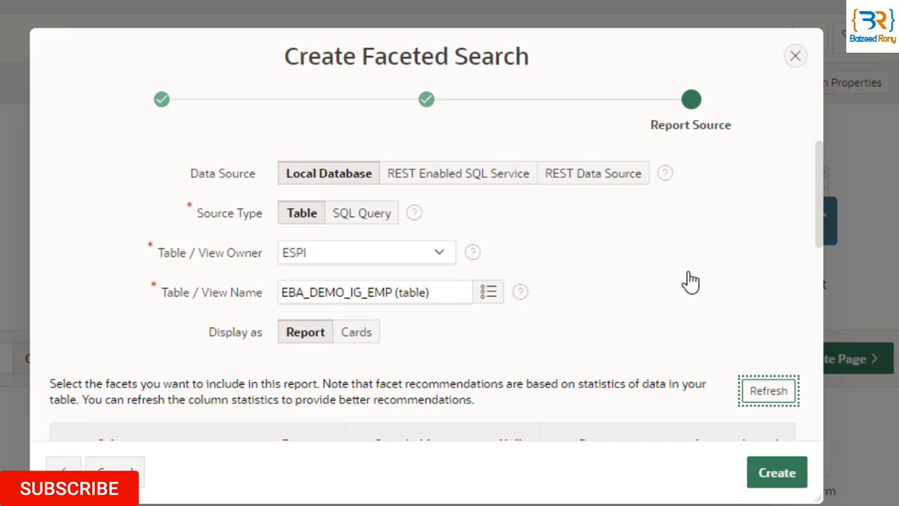
- Confirm SAL (Range) and DEPTNO (Checkbox) facets and create the page
{"action": "scroll", "scroll_direction": "down", "scroll_amount": 3}
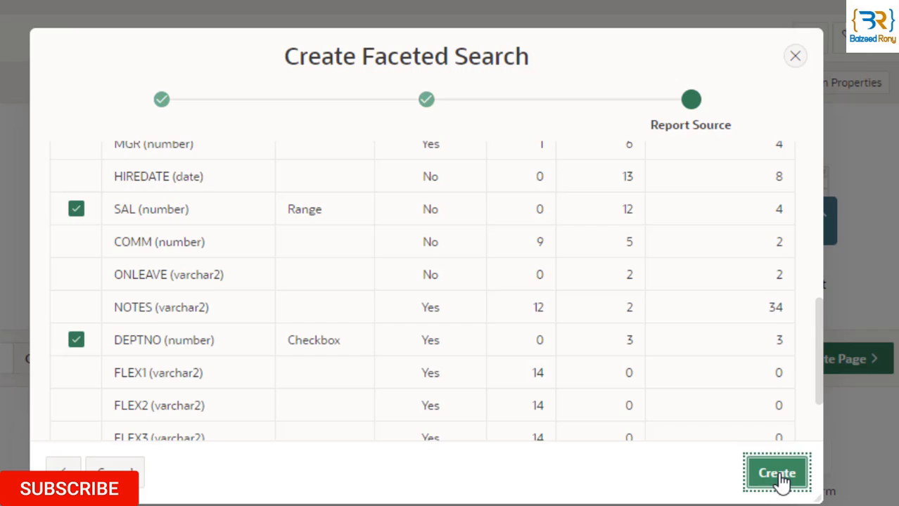
{"action": "left_click", "coordinate": [776, 473]}
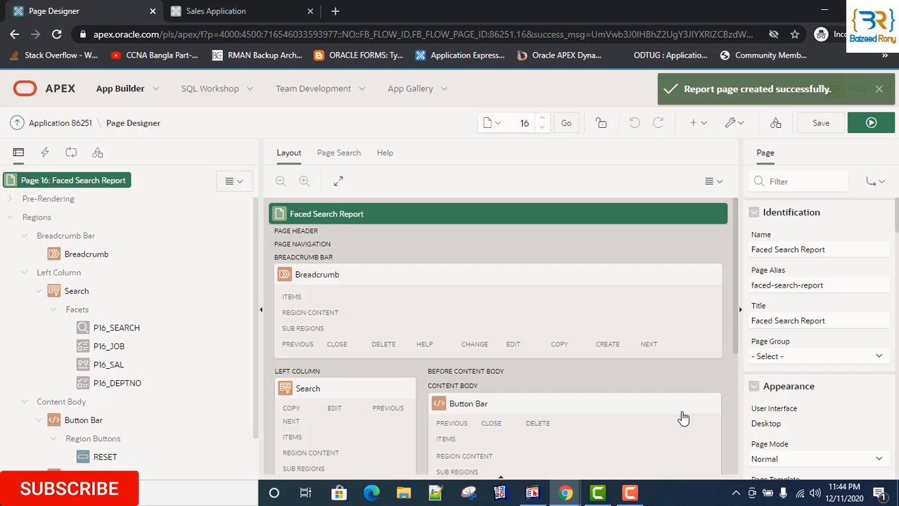
- Run the new Faced Search Report page
{"action": "left_click", "coordinate": [871, 122]}
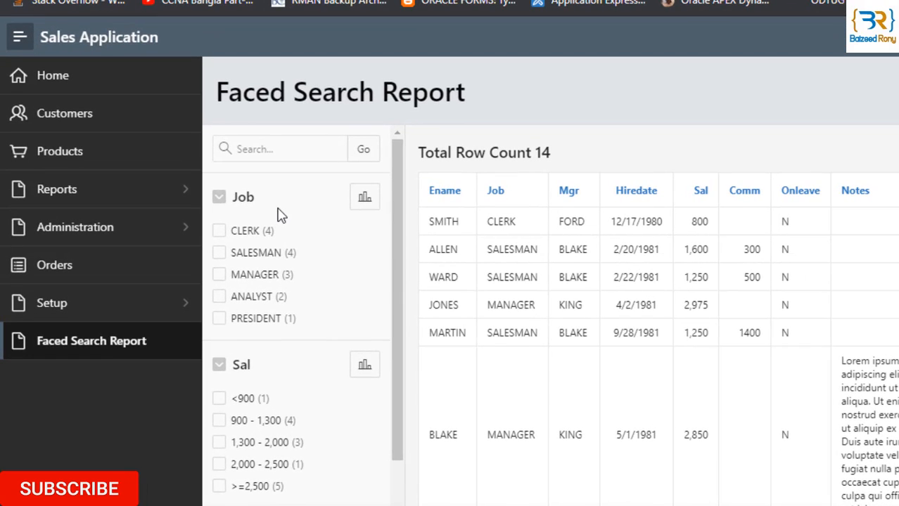
{"action": "mouse_move", "coordinate": [248, 193]}
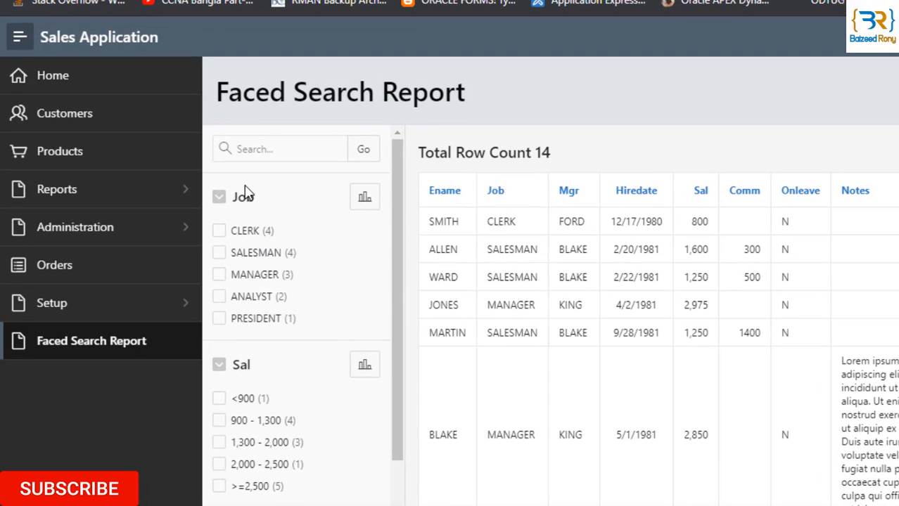
{"action": "mouse_move", "coordinate": [633, 208]}
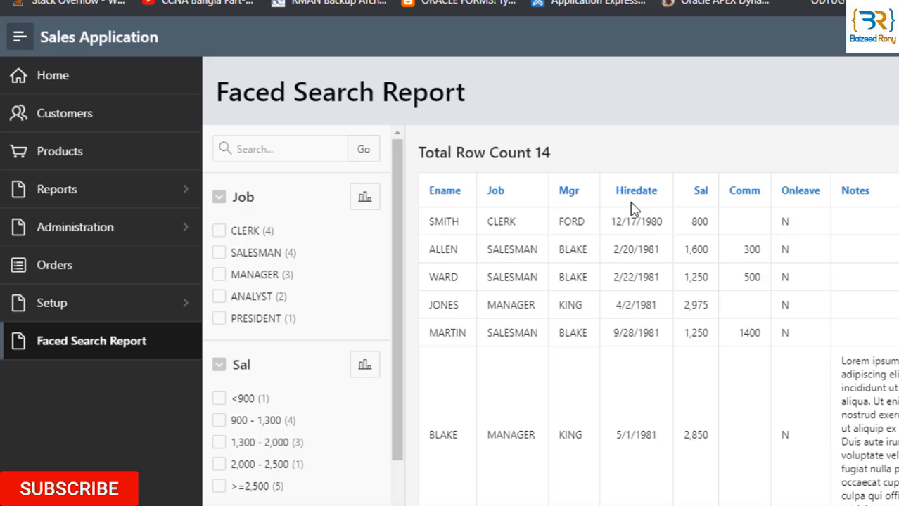
{"action": "mouse_move", "coordinate": [710, 288]}
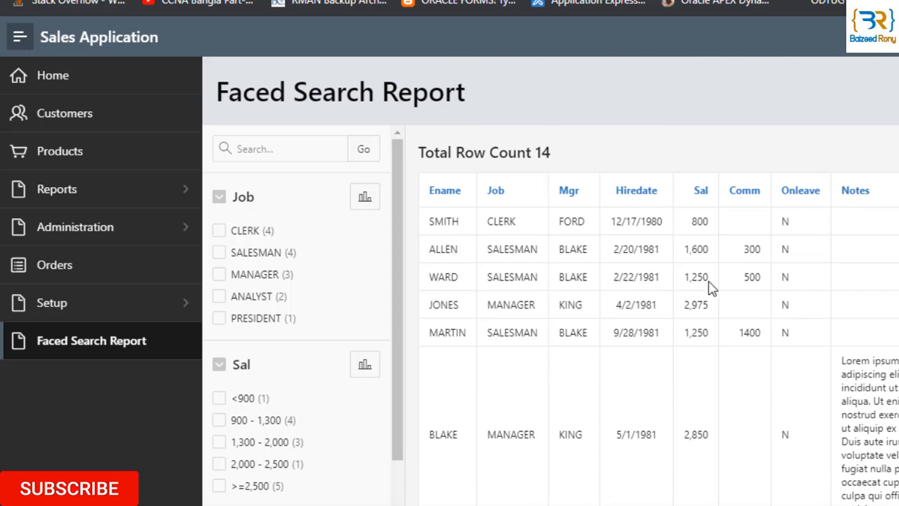
{"action": "mouse_move", "coordinate": [227, 213]}
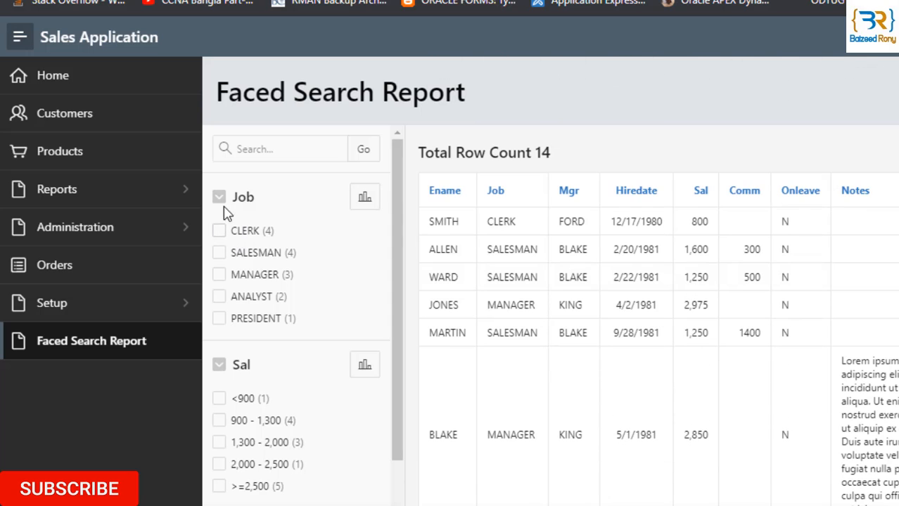
- Filter on CLERK and salary under 900, adding then removing the RESEARCH filter
{"action": "left_click", "coordinate": [219, 230]}
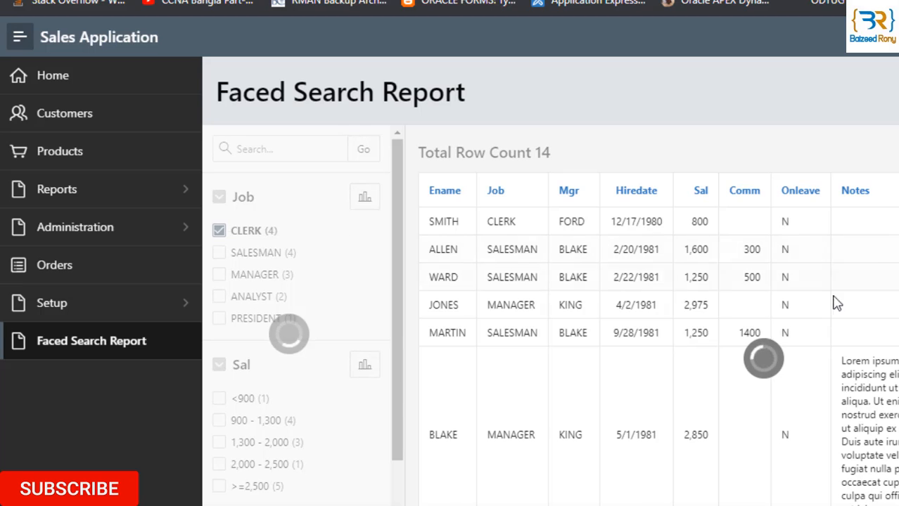
{"action": "left_click", "coordinate": [219, 230]}
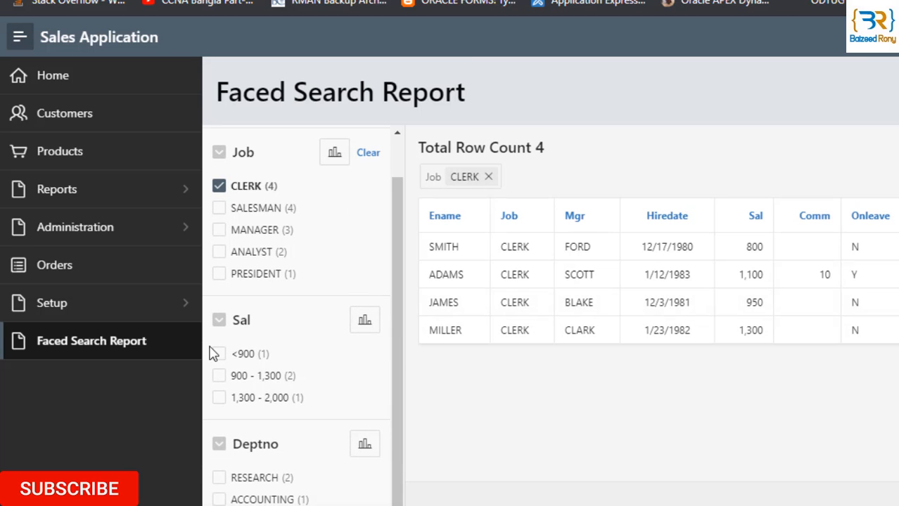
{"action": "left_click", "coordinate": [218, 354]}
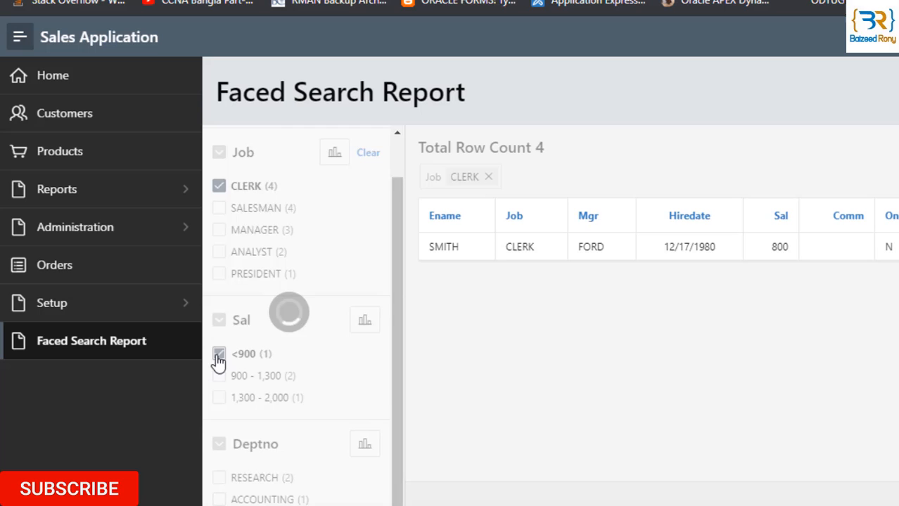
{"action": "left_click", "coordinate": [219, 354]}
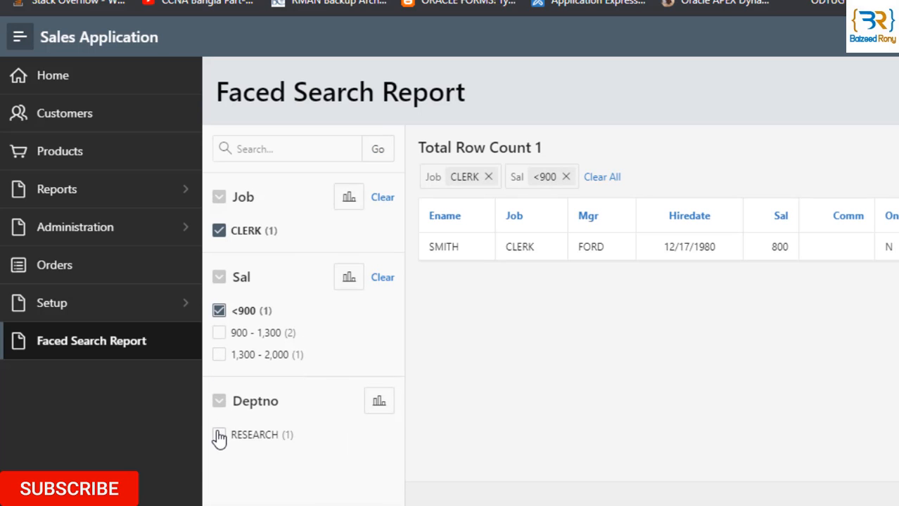
{"action": "left_click", "coordinate": [218, 434]}
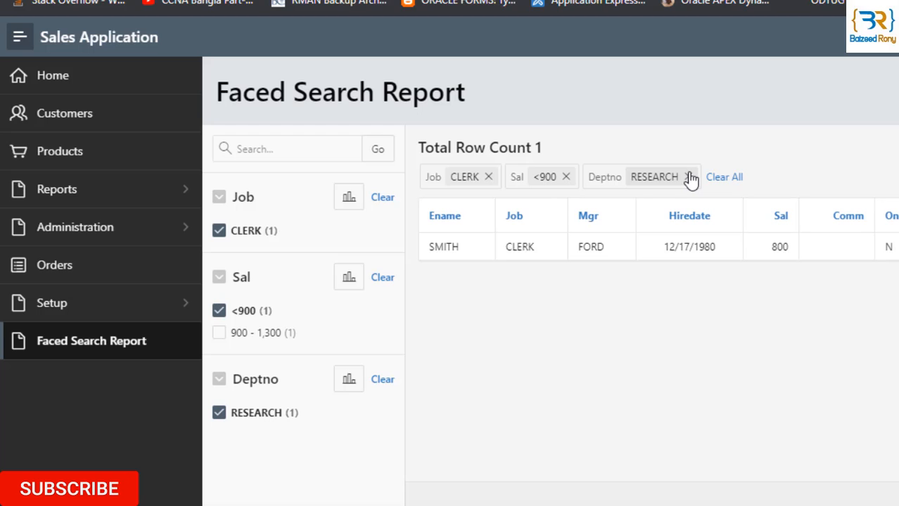
{"action": "mouse_move", "coordinate": [693, 181]}
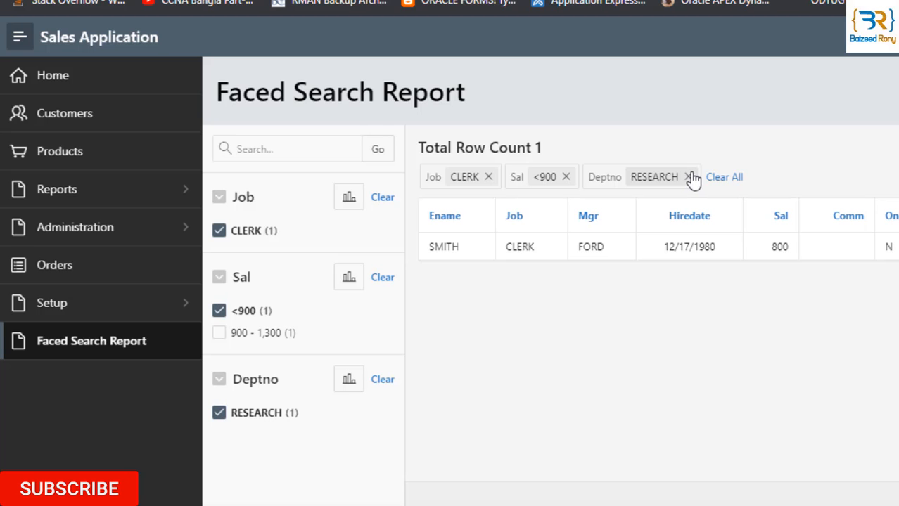
{"action": "left_click", "coordinate": [688, 177]}
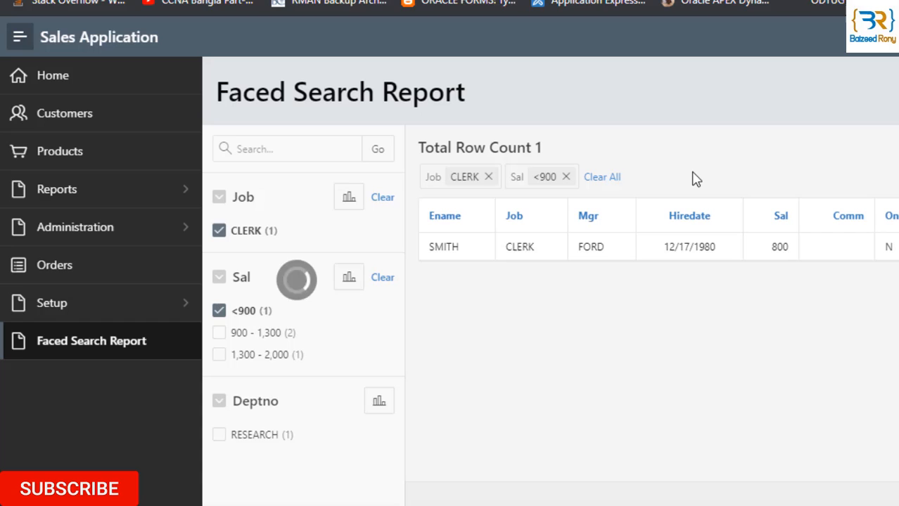